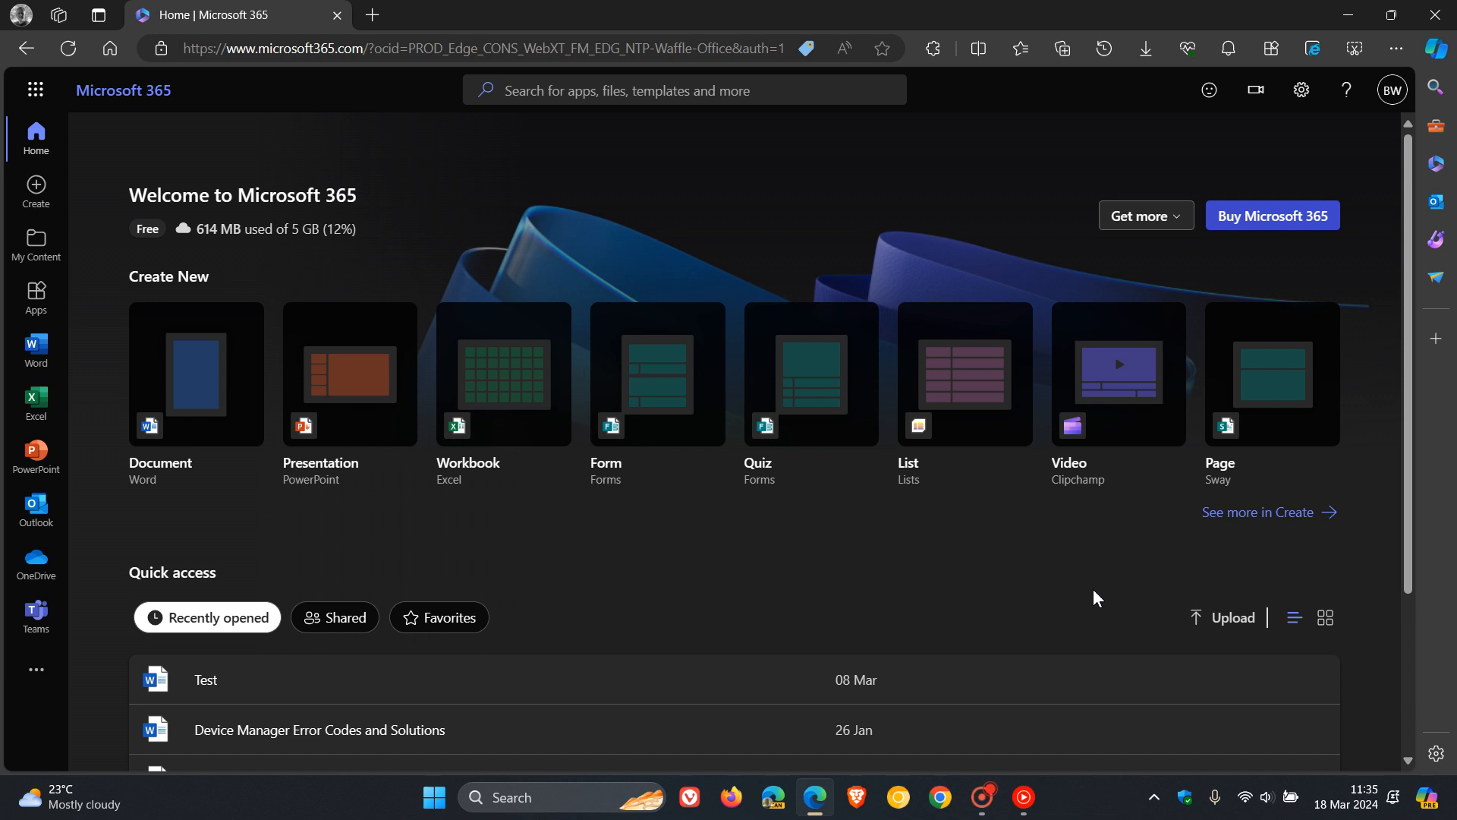
pyautogui.moveTo(1014, 577)
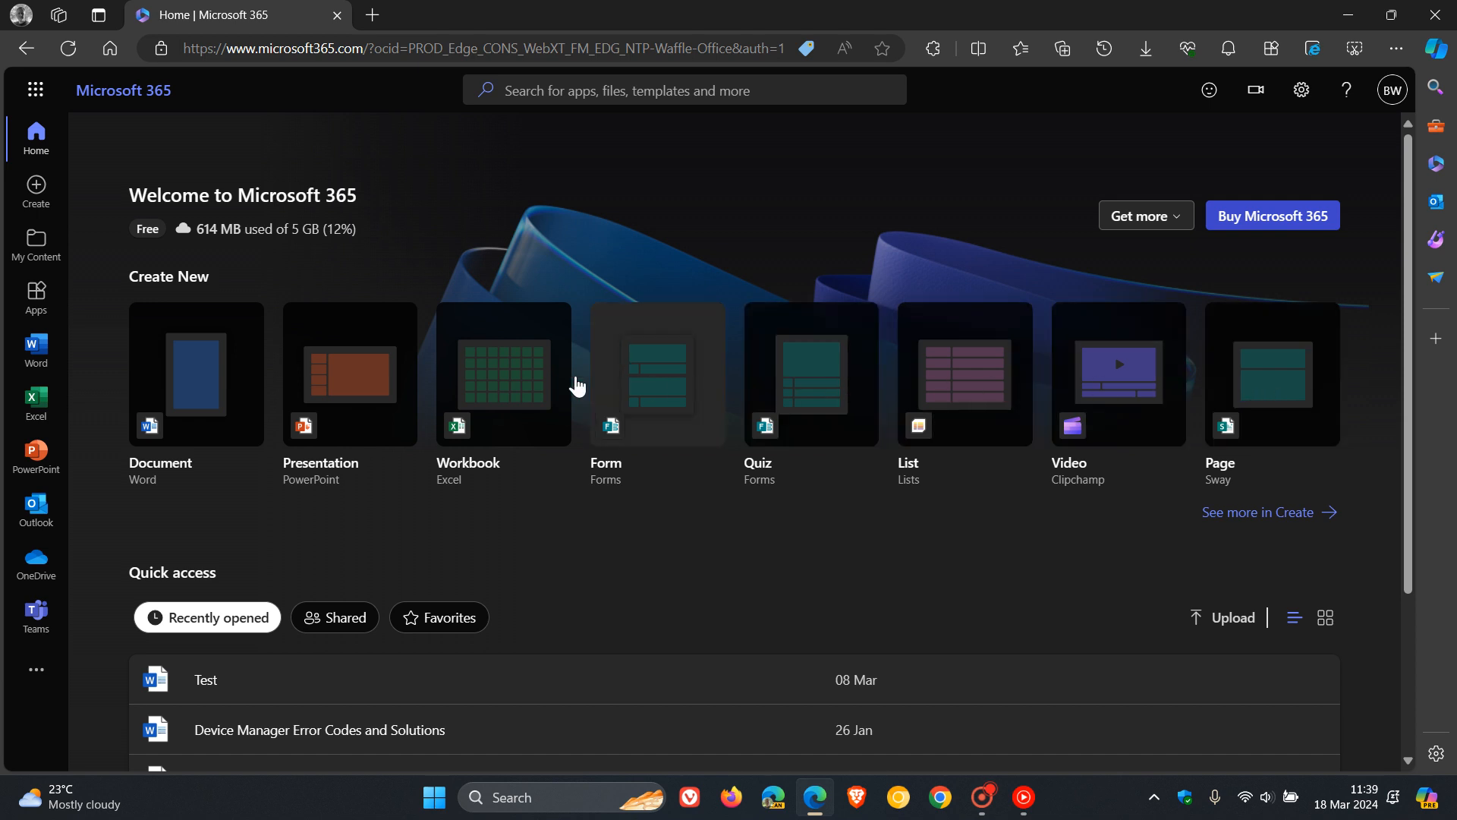
pyautogui.moveTo(971, 218)
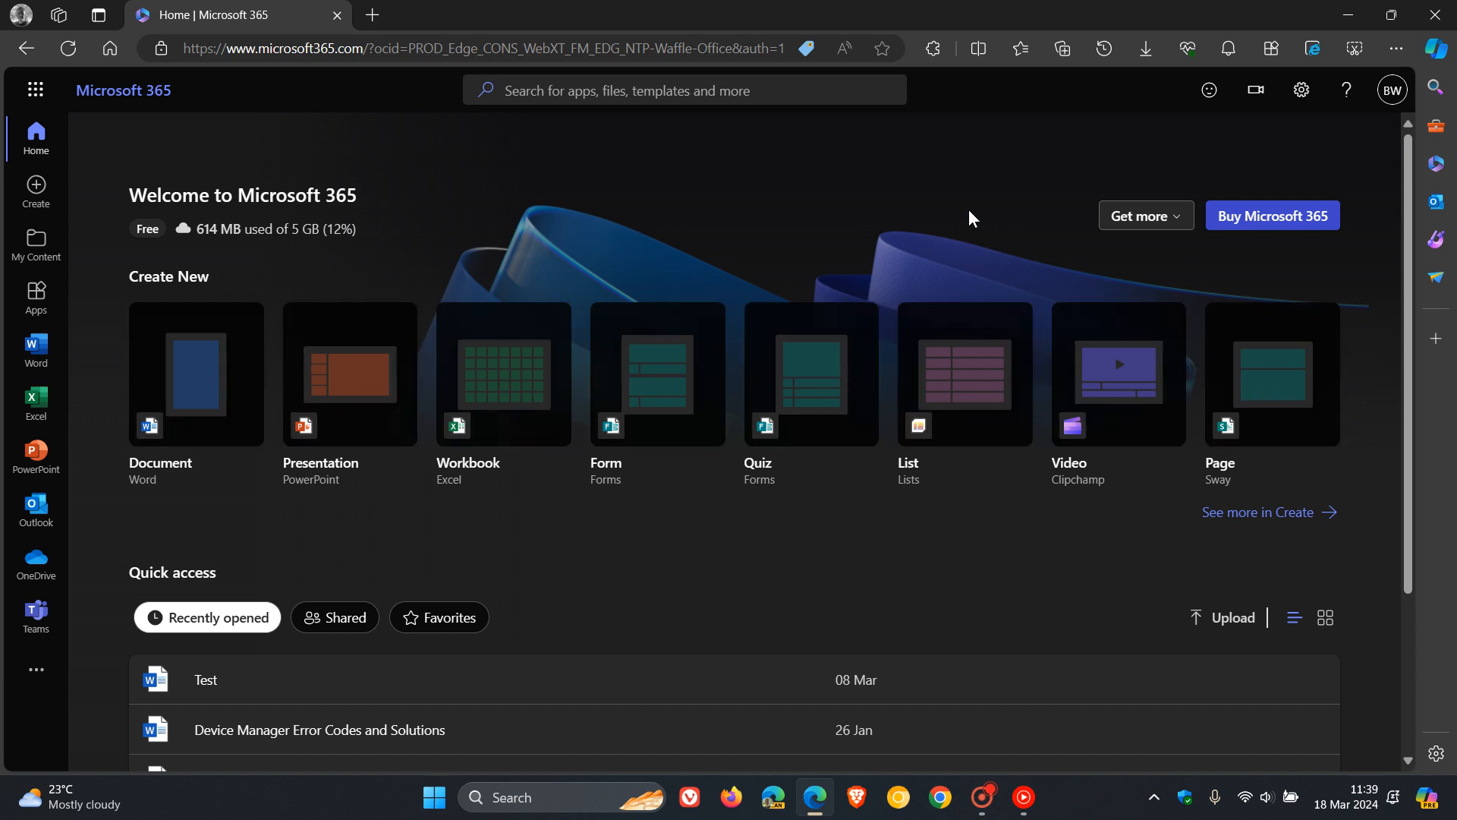